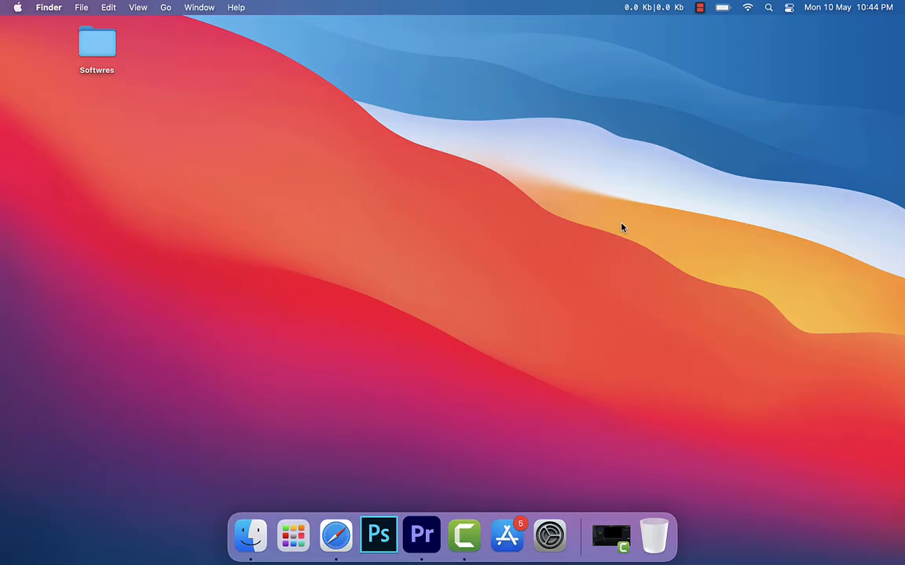
- Search Spotlight for 'disk Utility'
{"action": "key", "text": "cmd+space"}
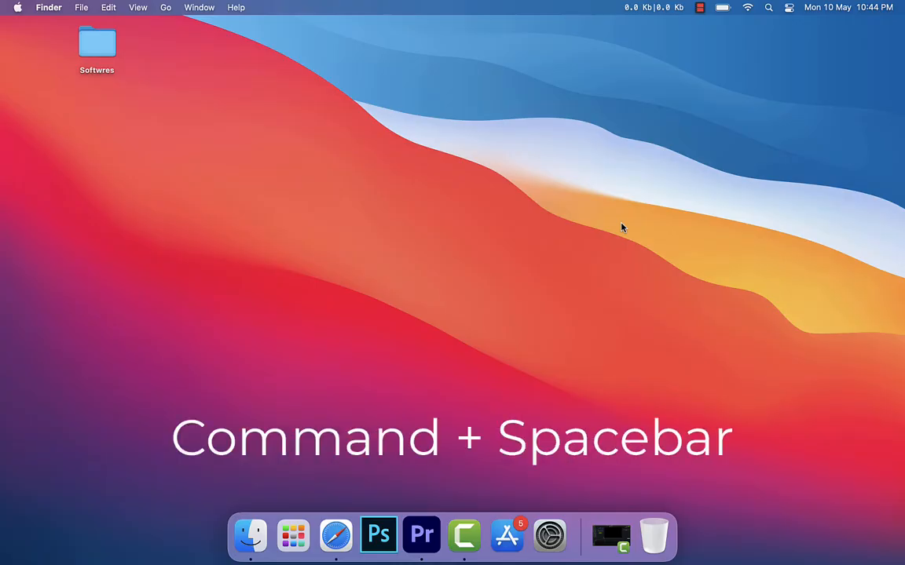
{"action": "key", "text": "cmd+space"}
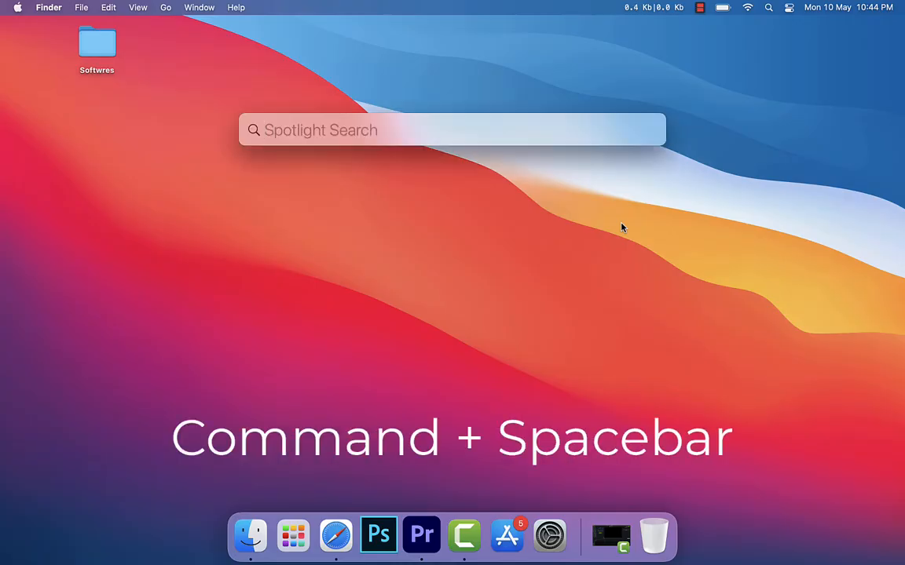
{"action": "key", "text": "cmd+space"}
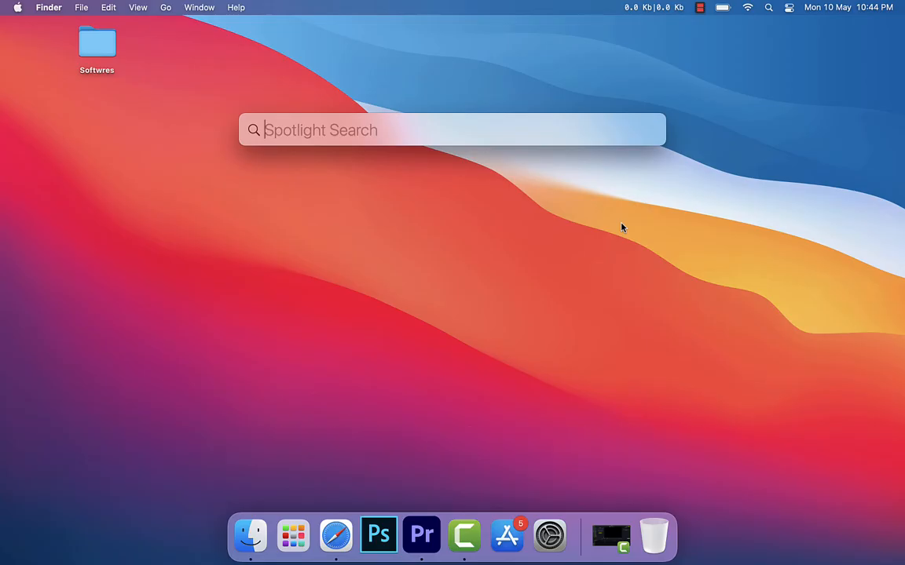
{"action": "type", "text": "disk Utility"}
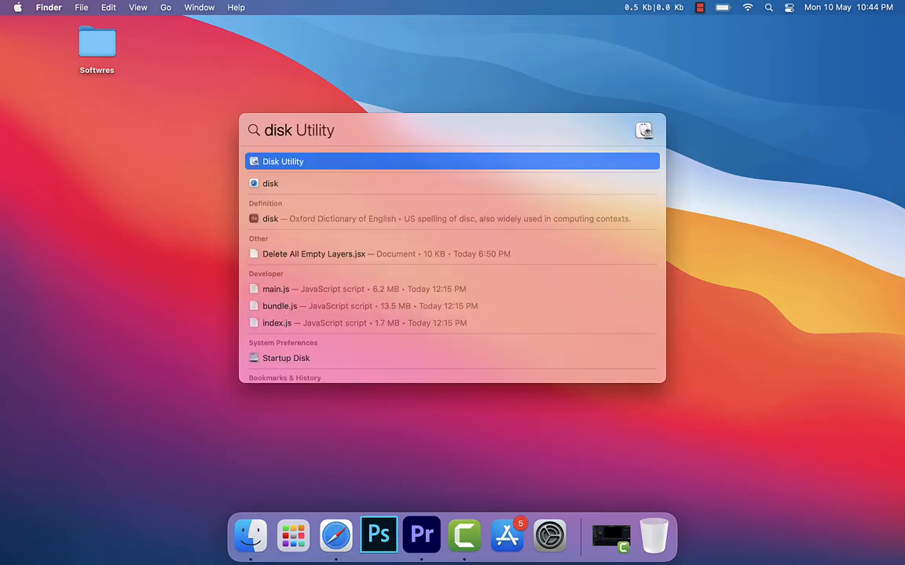
- Launch Disk Utility from the Spotlight results to view Macintosh HD
{"action": "left_click", "coordinate": [283, 161]}
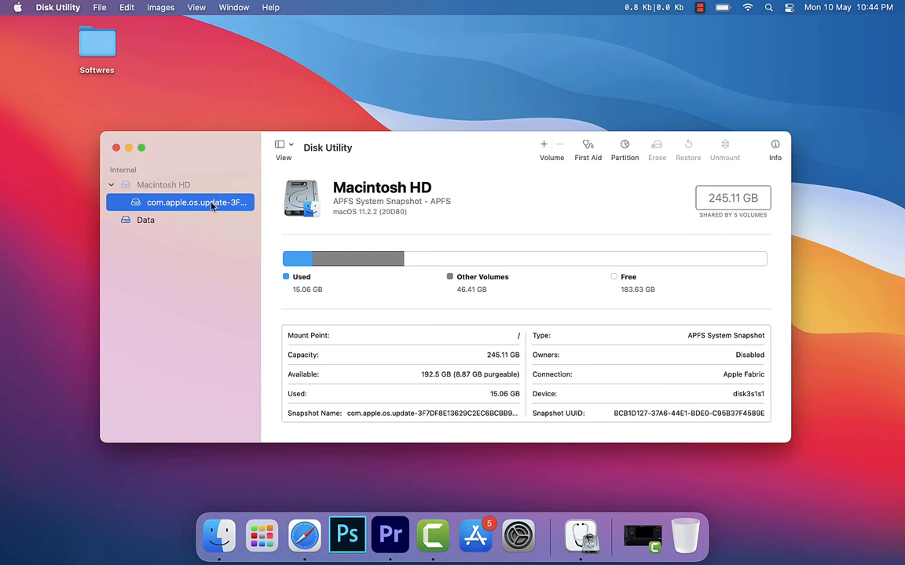
{"action": "mouse_move", "coordinate": [205, 211]}
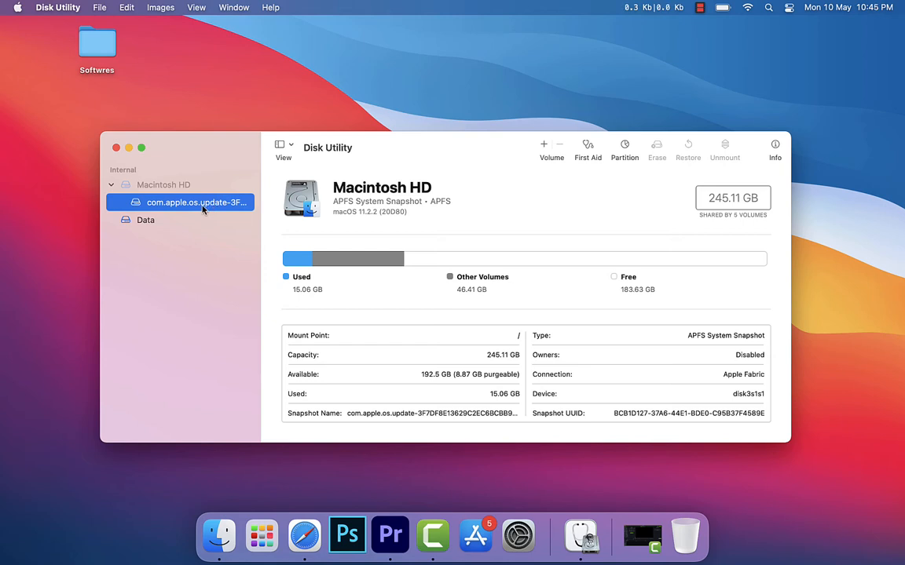
{"action": "mouse_move", "coordinate": [637, 163]}
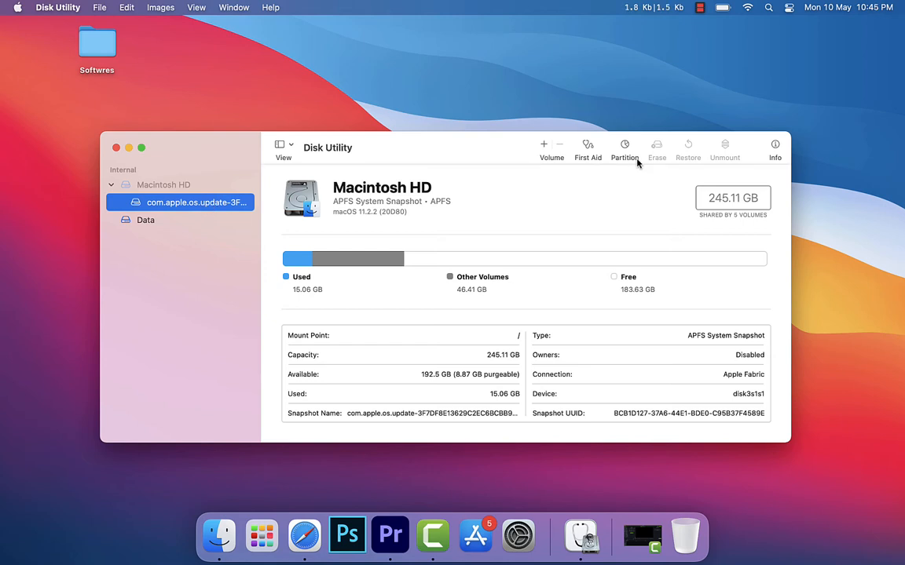
{"action": "mouse_move", "coordinate": [624, 149]}
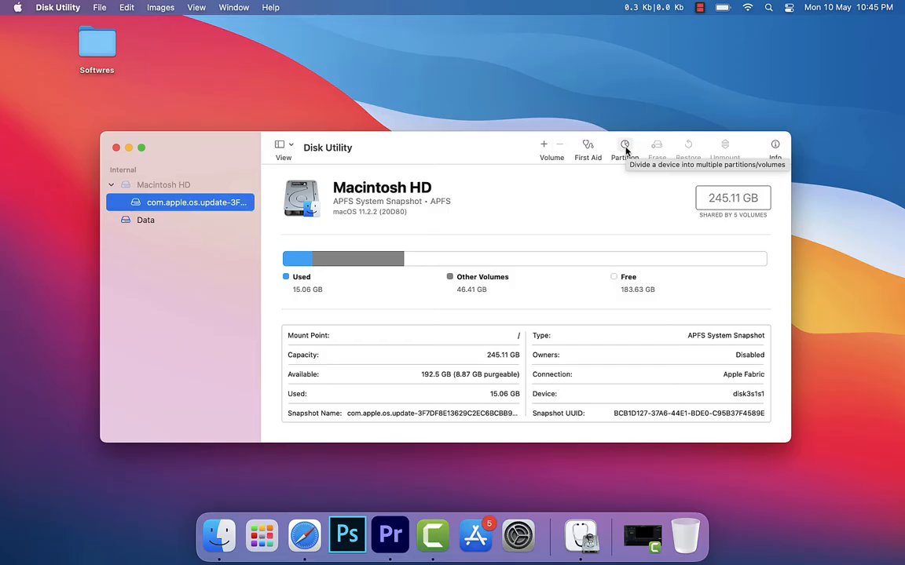
{"action": "mouse_move", "coordinate": [614, 227]}
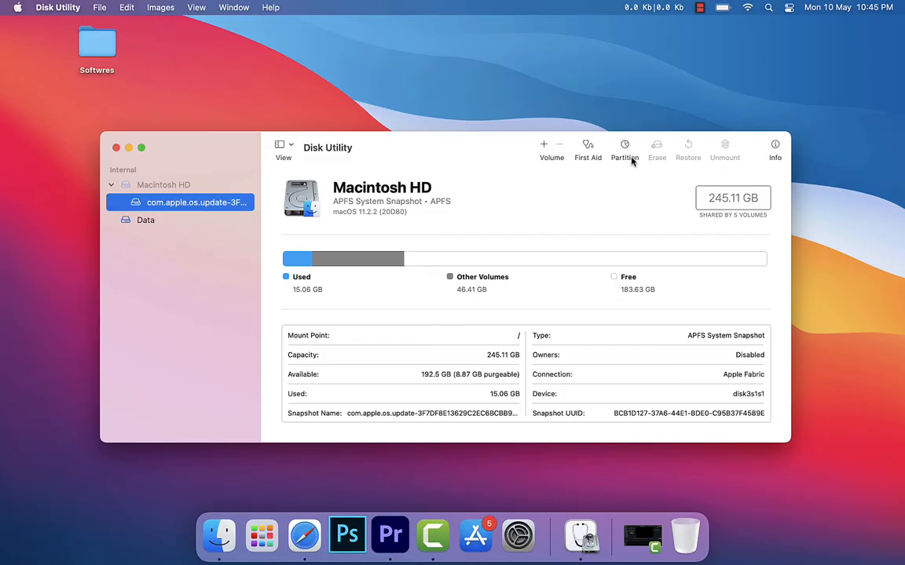
{"action": "left_click", "coordinate": [624, 149]}
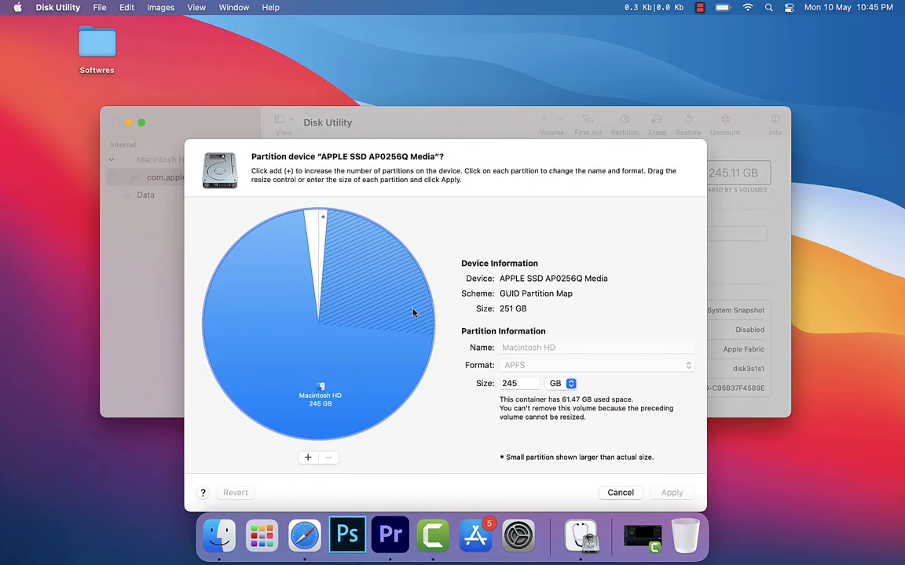
{"action": "mouse_move", "coordinate": [381, 375]}
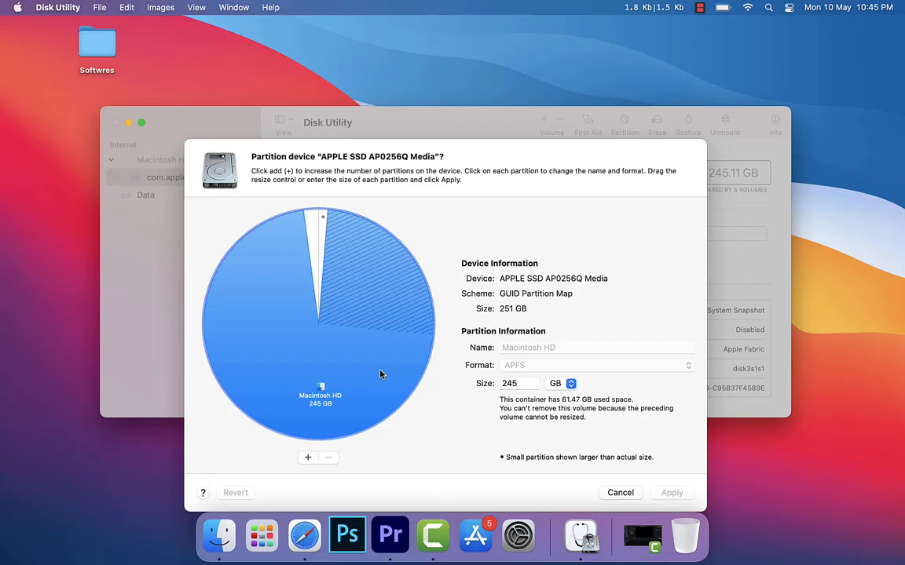
{"action": "left_click", "coordinate": [619, 492]}
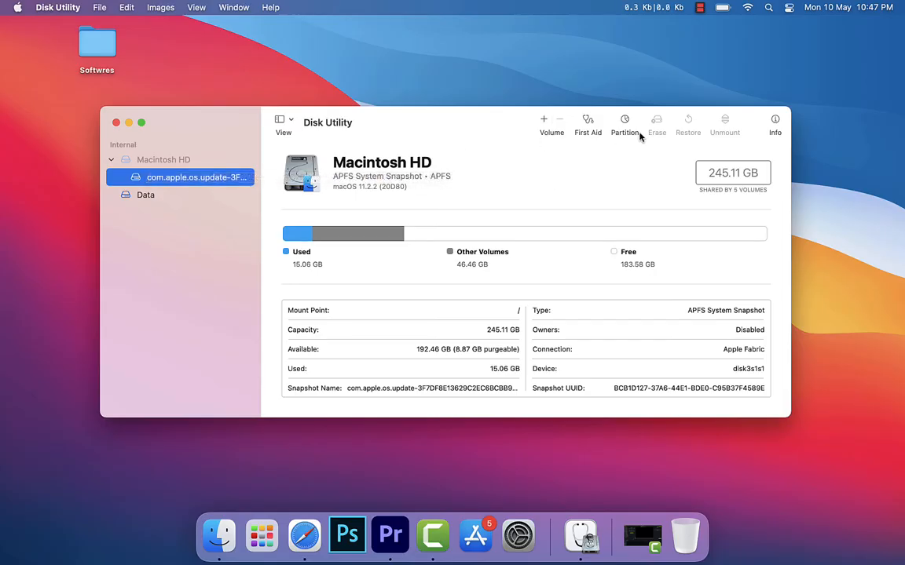
- Reopen the SSD's partition layout and start adding a partition
{"action": "left_click", "coordinate": [625, 124]}
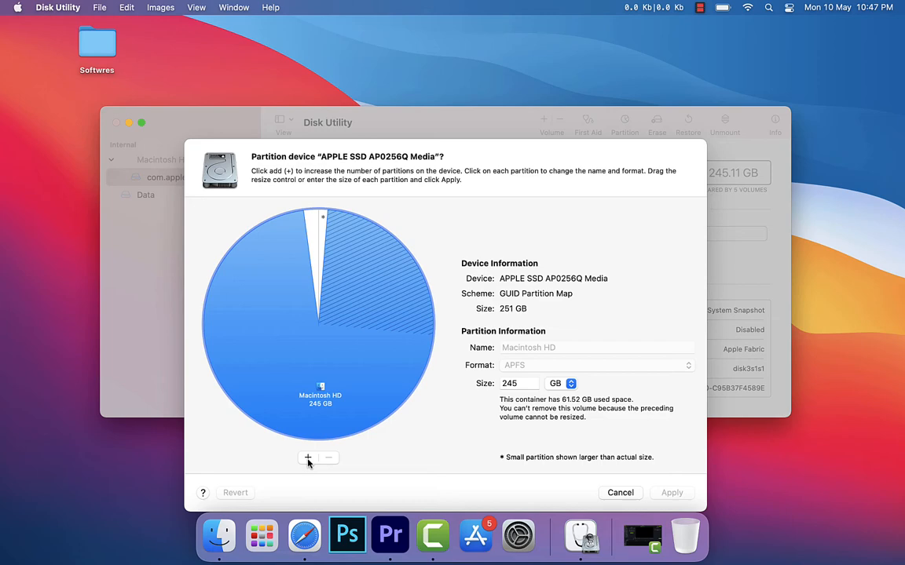
{"action": "left_click", "coordinate": [308, 458]}
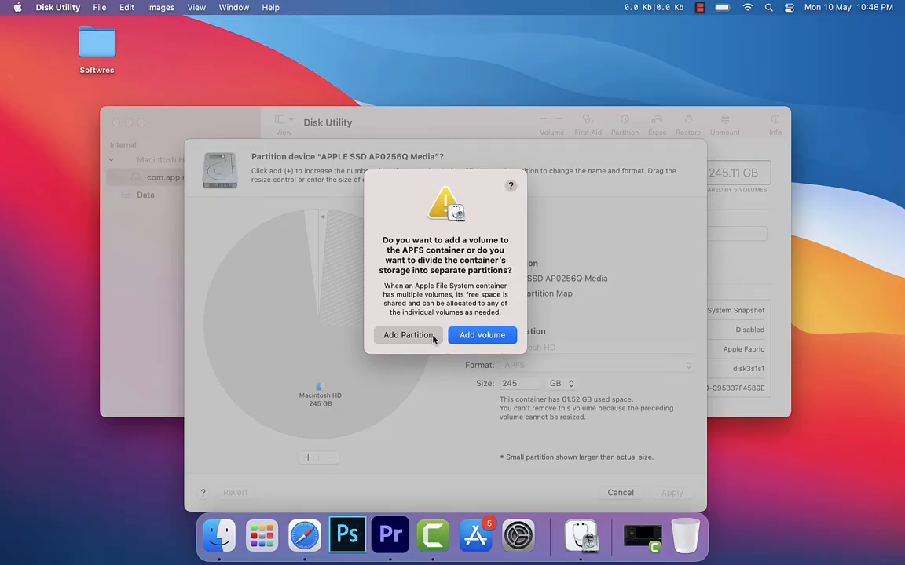
- Add a separate partition and resize it to 145 GB, leaving Macintosh HD at 100 GB
{"action": "left_click", "coordinate": [408, 335]}
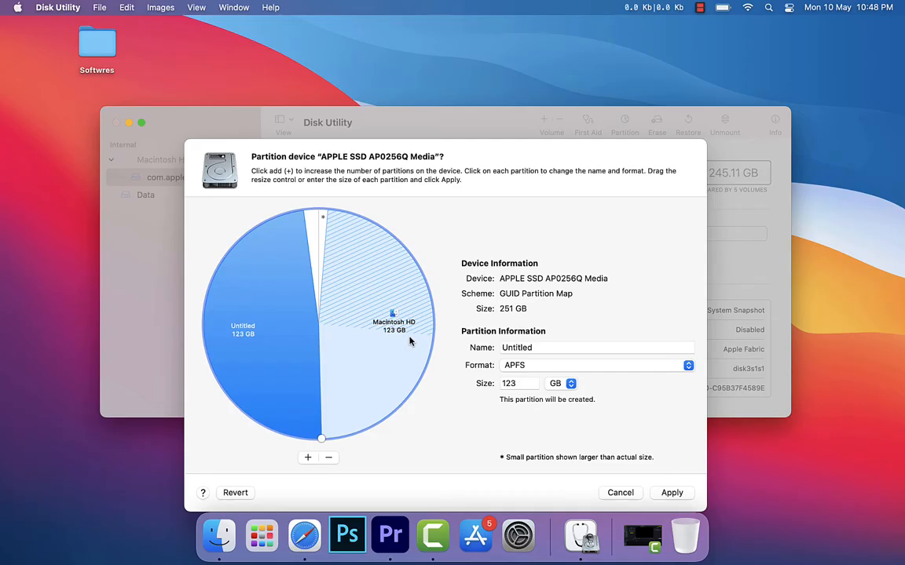
{"action": "left_click_drag", "start_coordinate": [320, 437], "coordinate": [379, 424]}
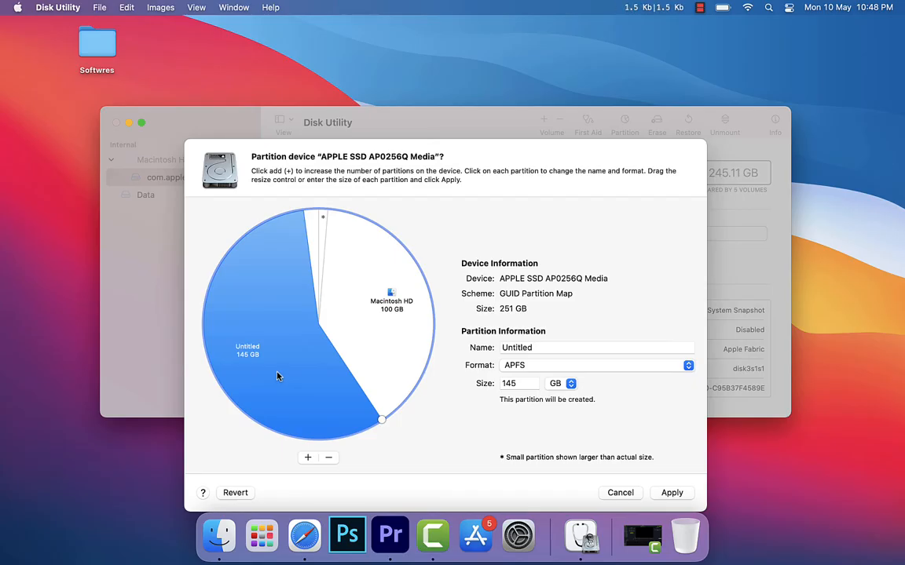
{"action": "mouse_move", "coordinate": [533, 334]}
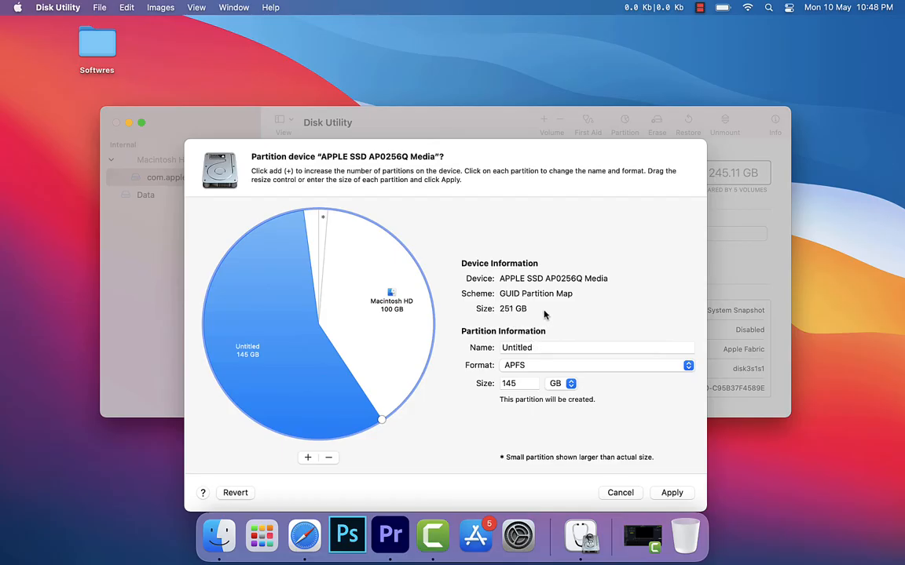
- Name the new partition 'Shamim Ha' and keep APFS as its format
{"action": "left_click", "coordinate": [597, 347]}
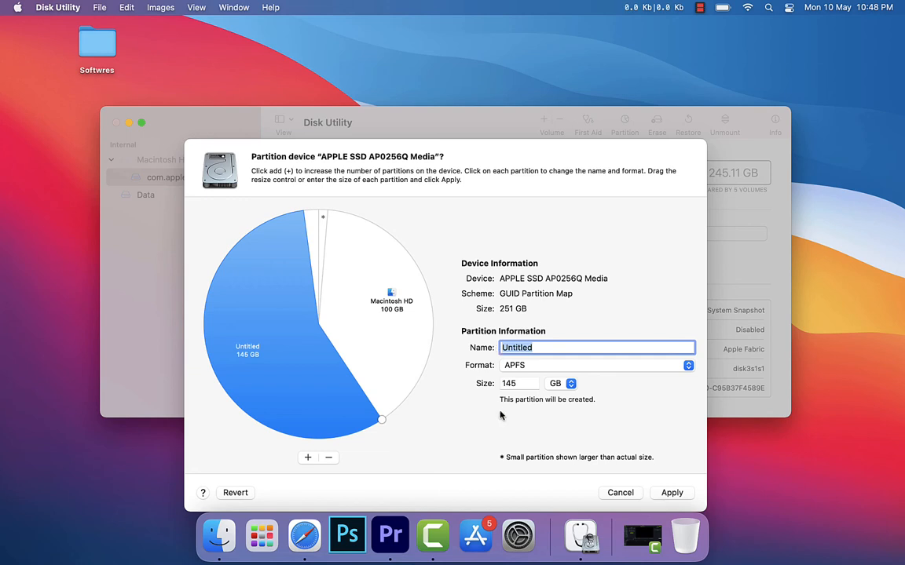
{"action": "type", "text": "Shamim Hasan"}
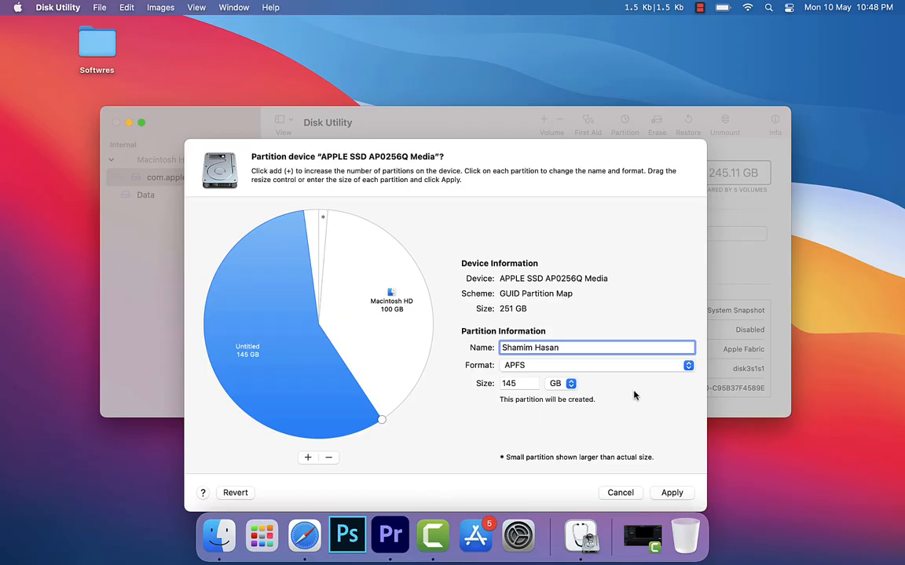
{"action": "mouse_move", "coordinate": [582, 374]}
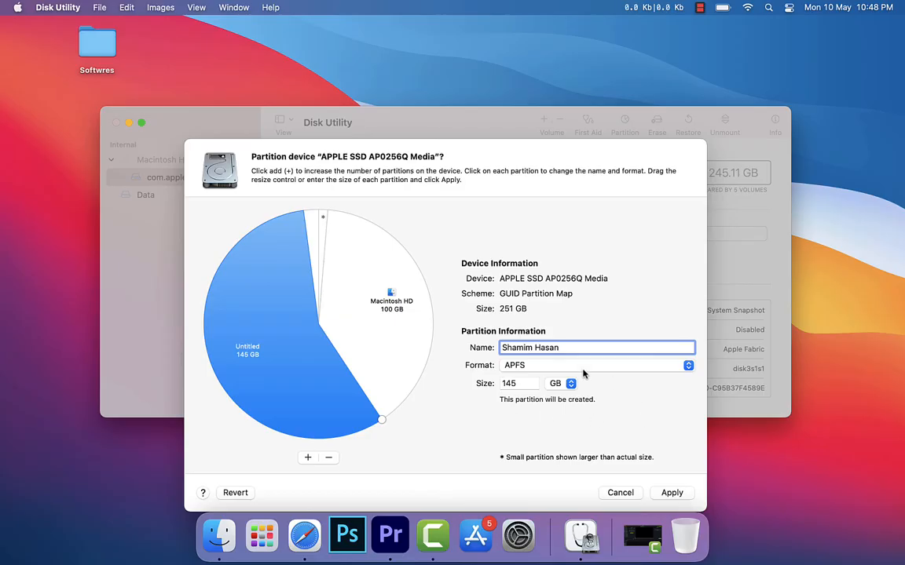
{"action": "left_click", "coordinate": [593, 365]}
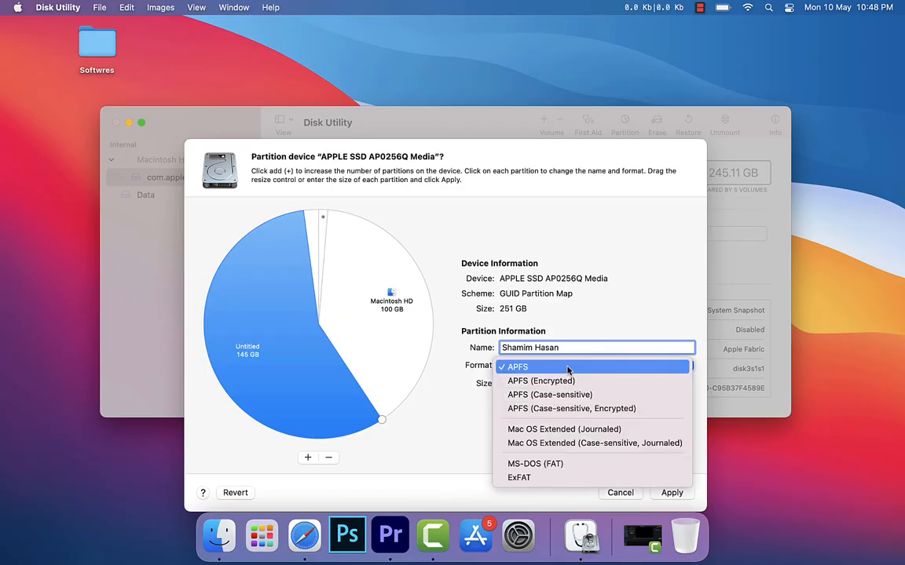
{"action": "left_click", "coordinate": [515, 367]}
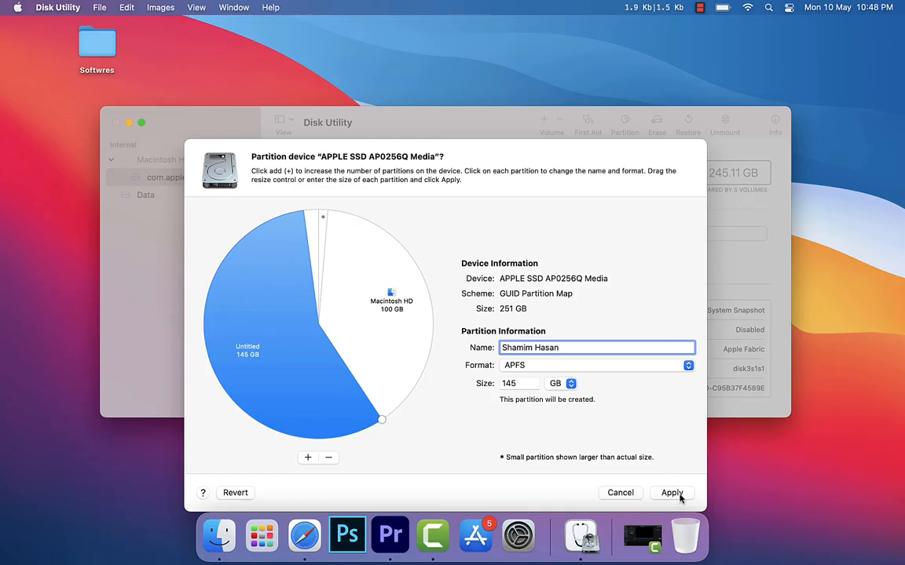
- Apply the partition layout, confirm past the startup volume warning, and show progress details
{"action": "left_click", "coordinate": [671, 492]}
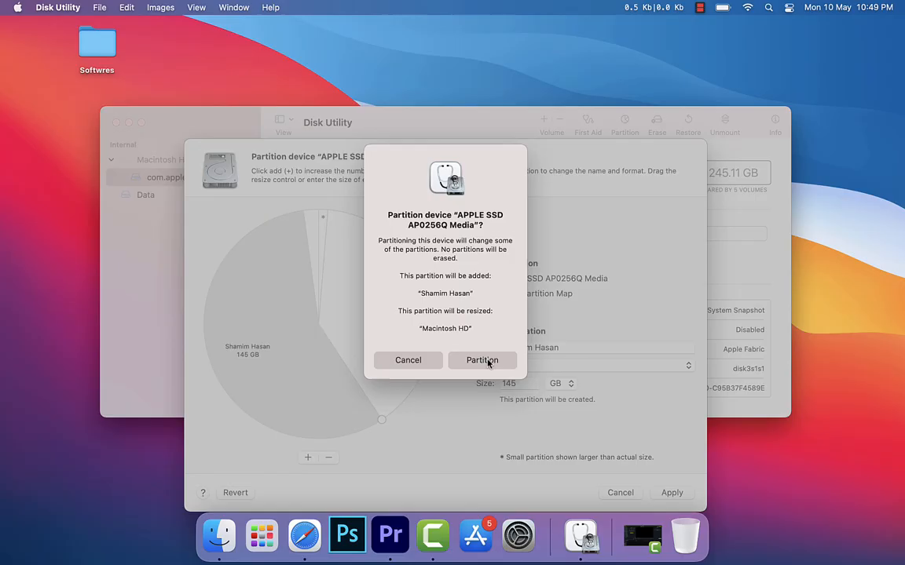
{"action": "left_click", "coordinate": [482, 360]}
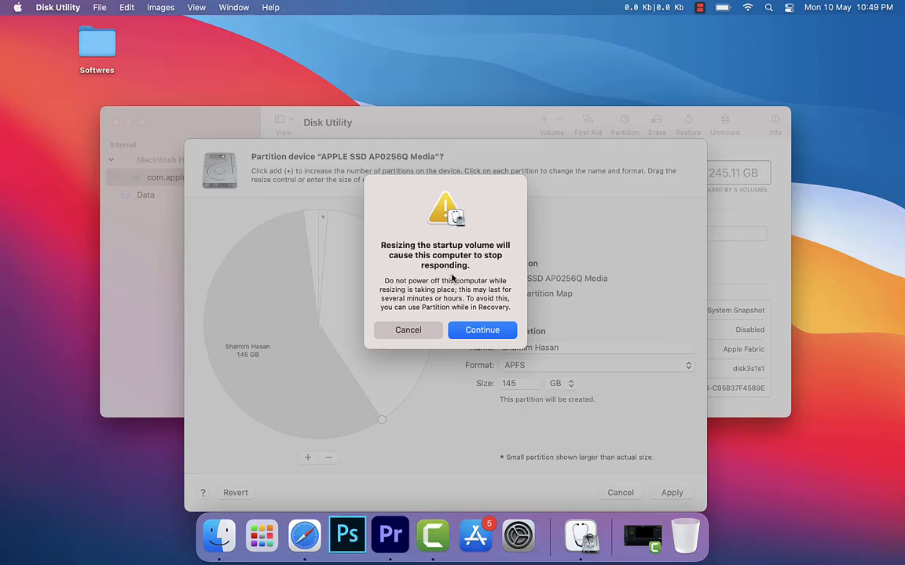
{"action": "left_click", "coordinate": [481, 329]}
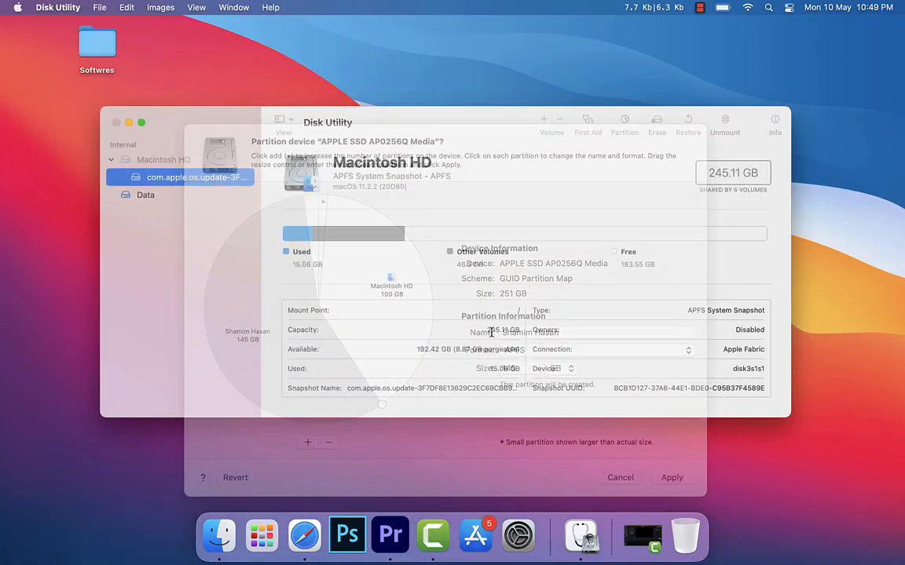
{"action": "left_click", "coordinate": [672, 478]}
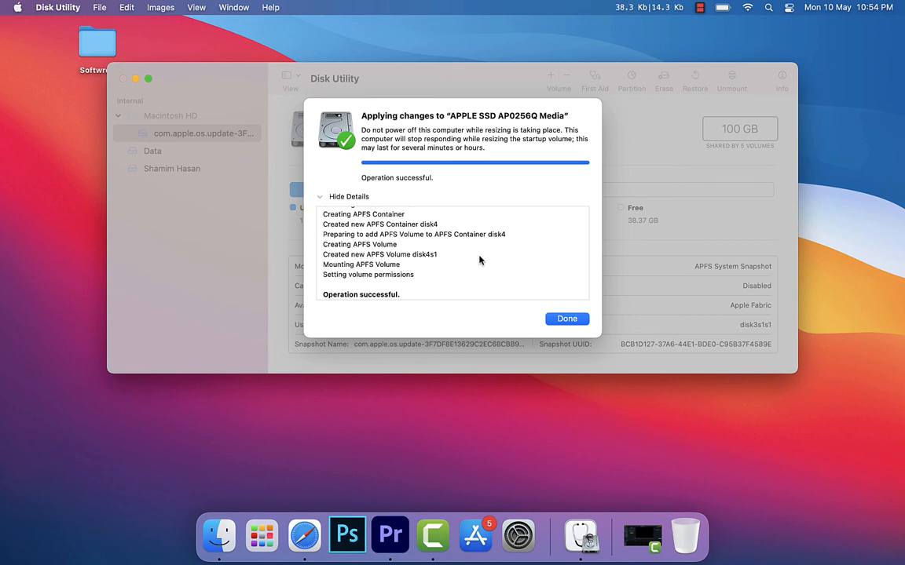
- Dismiss the report, check the new 145.11 GB APFS volume, and quit Disk Utility
{"action": "left_click", "coordinate": [566, 318]}
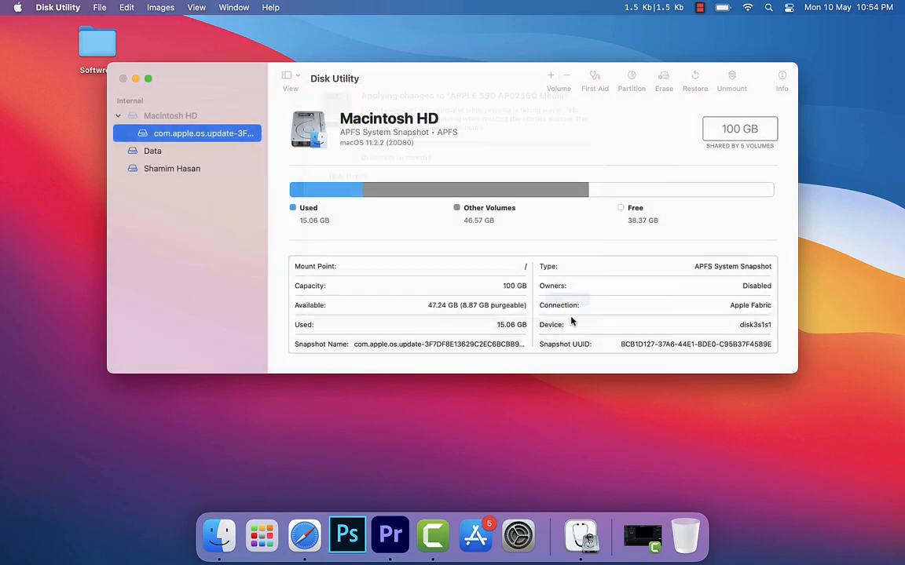
{"action": "left_click", "coordinate": [171, 168]}
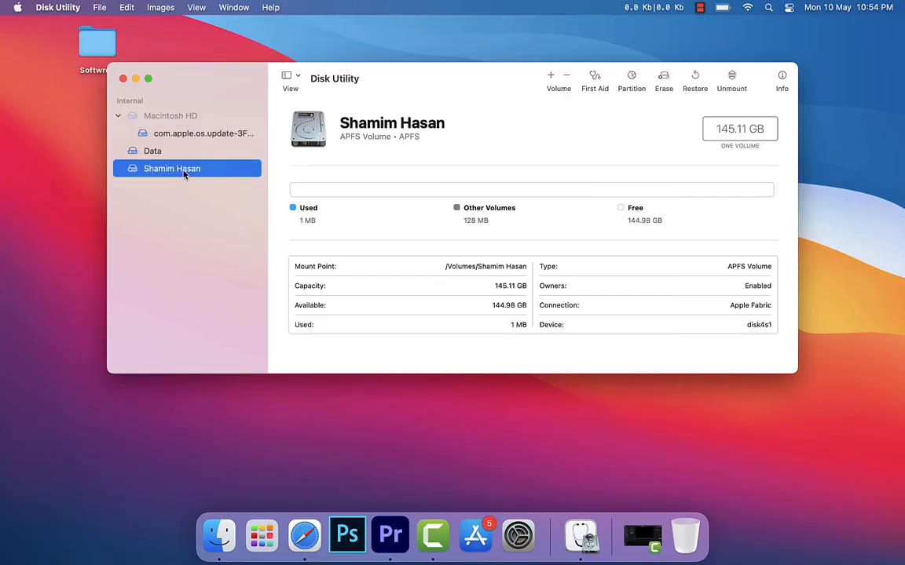
{"action": "mouse_move", "coordinate": [230, 168]}
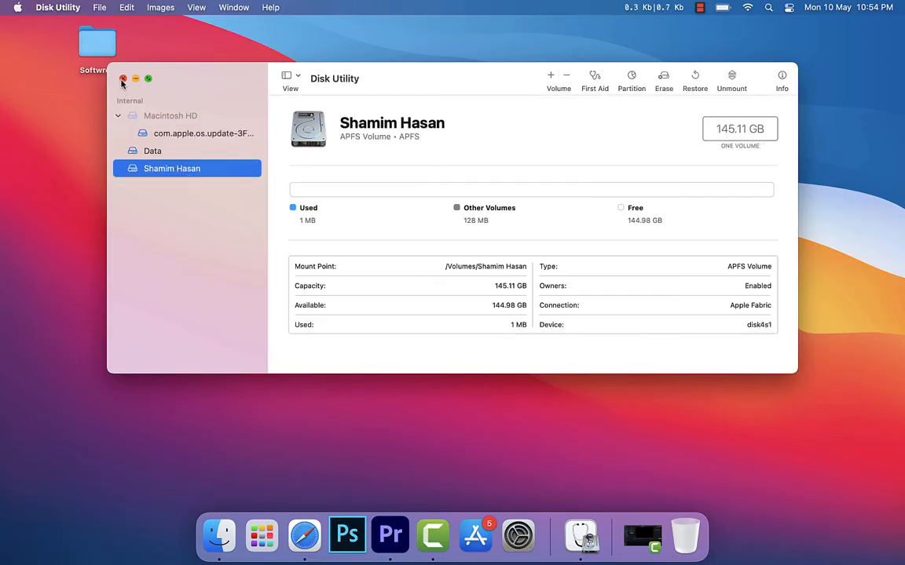
{"action": "left_click", "coordinate": [122, 78]}
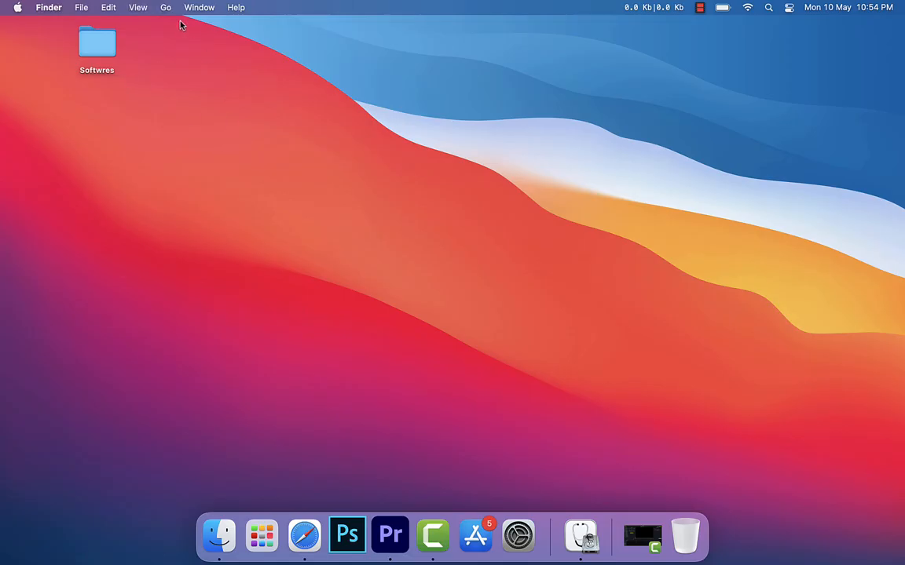
{"action": "left_click", "coordinate": [164, 7]}
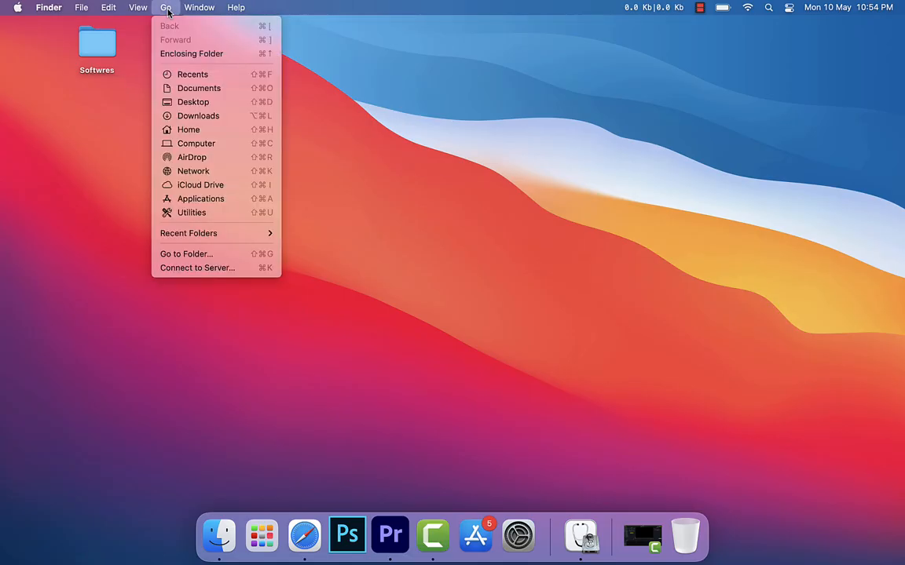
{"action": "mouse_move", "coordinate": [195, 143]}
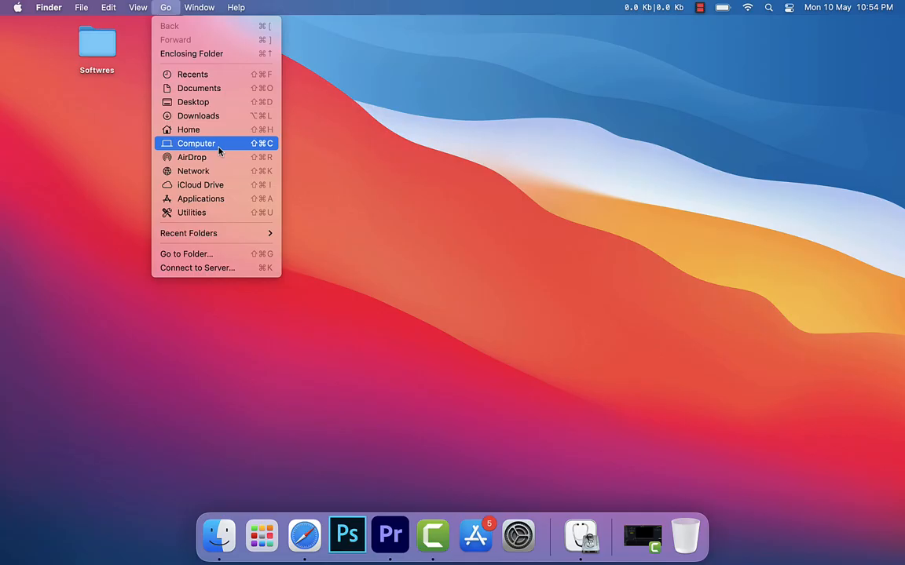
{"action": "left_click", "coordinate": [196, 142]}
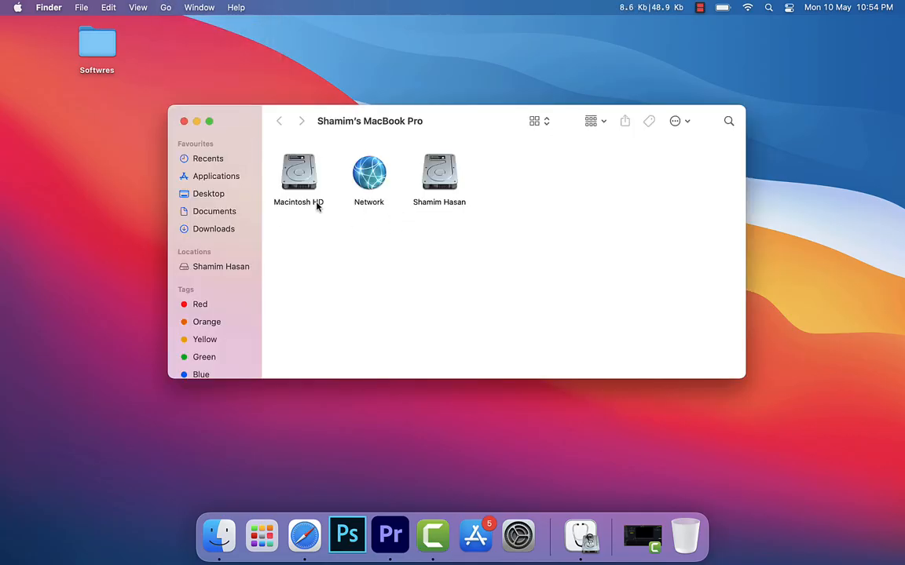
{"action": "left_click", "coordinate": [439, 172]}
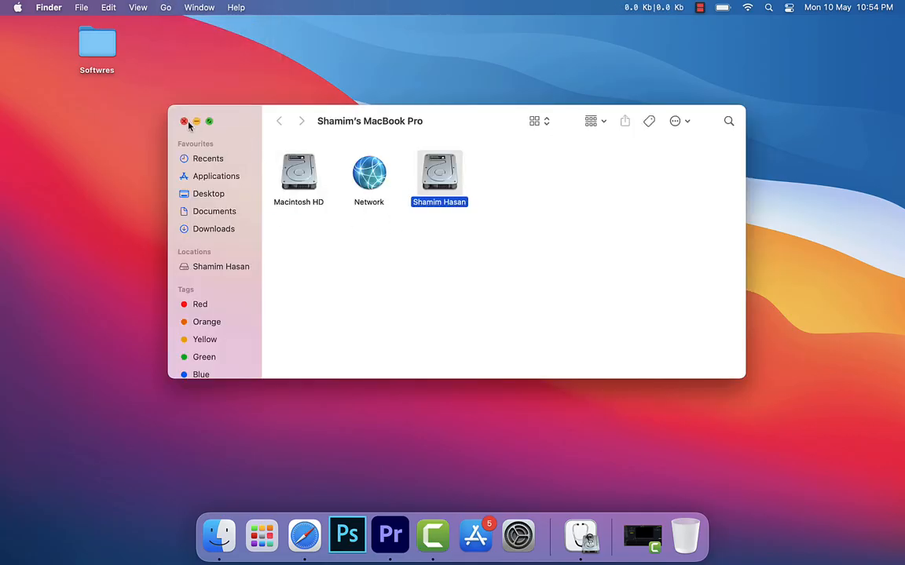
{"action": "left_click", "coordinate": [185, 121]}
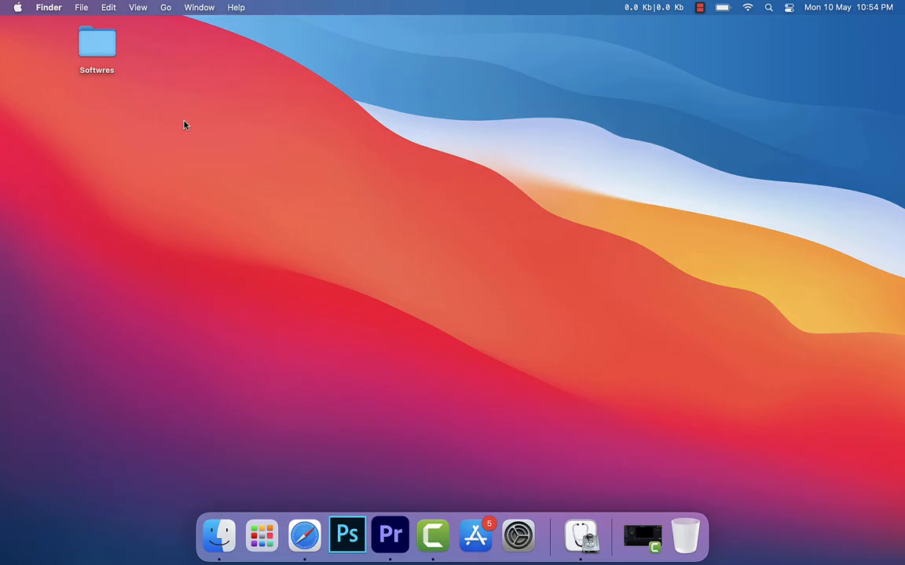